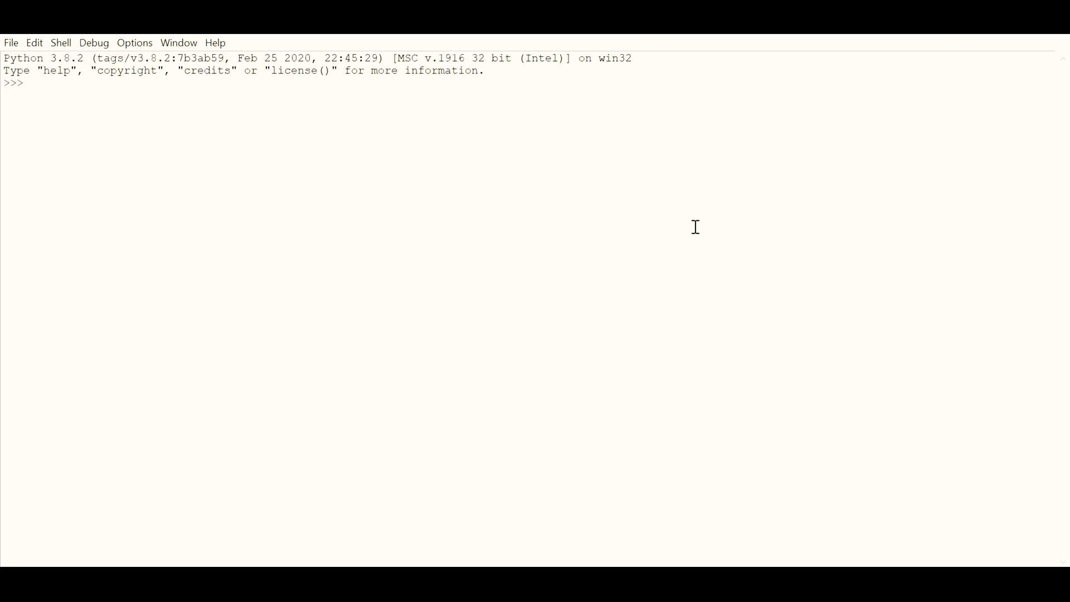
Step: Type 'Hello Guys! Welcome!!' at the IDLE Shell >>> prompt without running it
text(H)
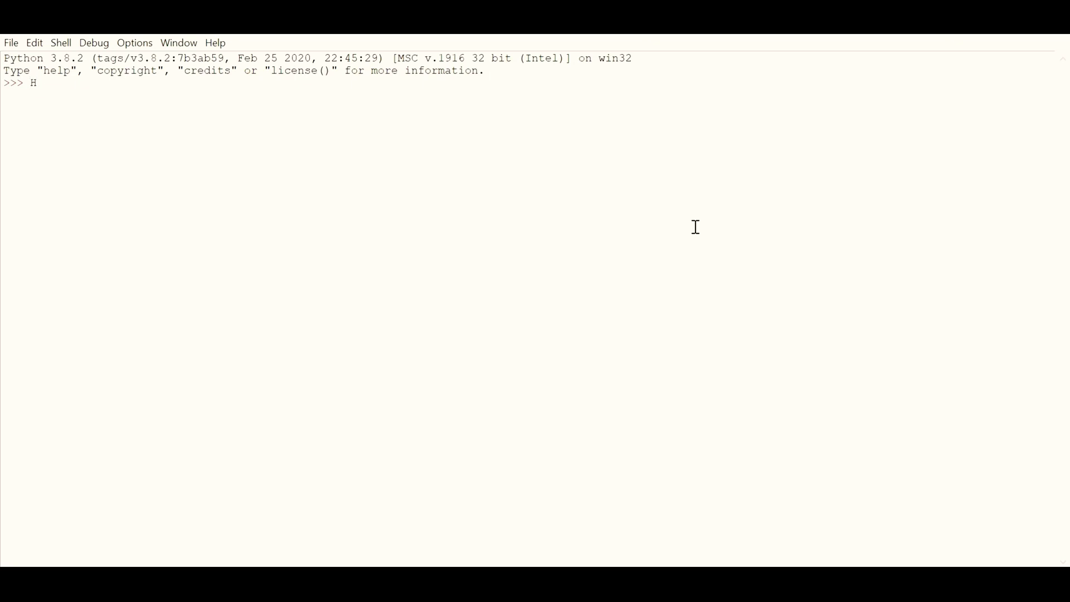
text(ello G)
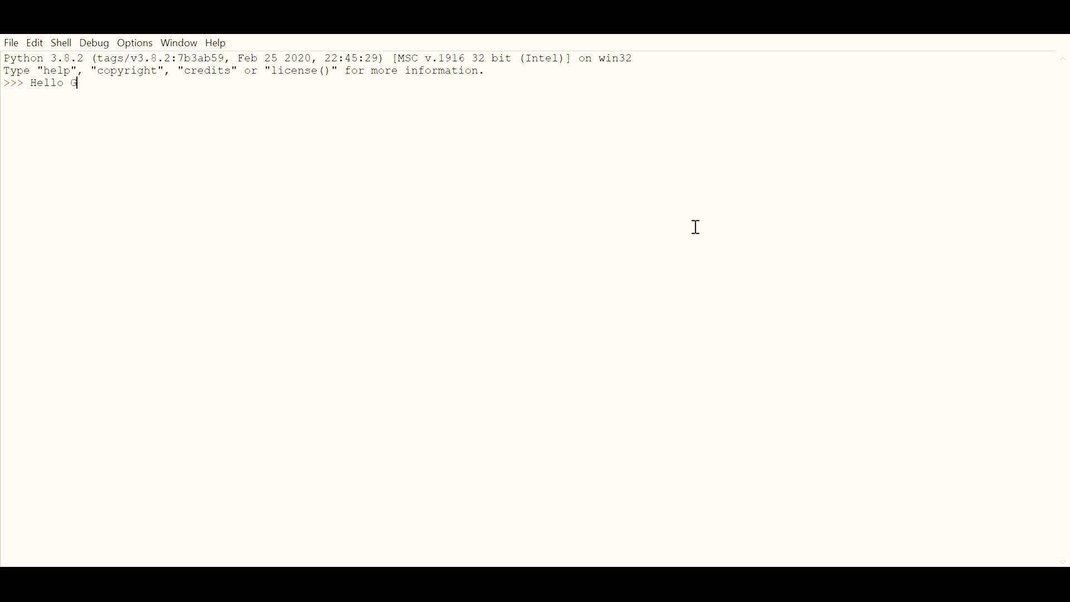
text(uys!)
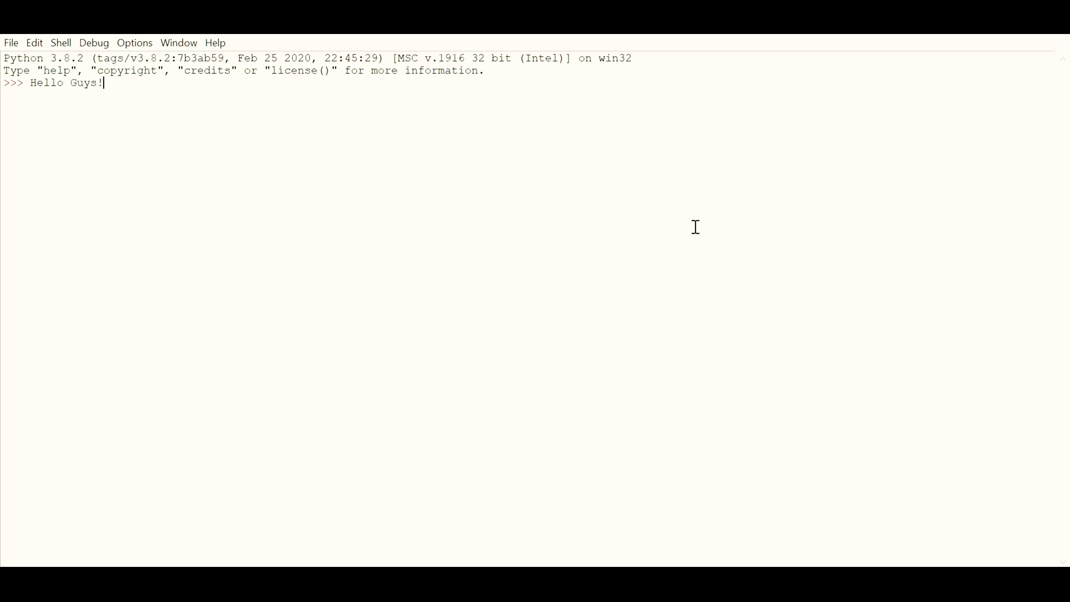
text(W)
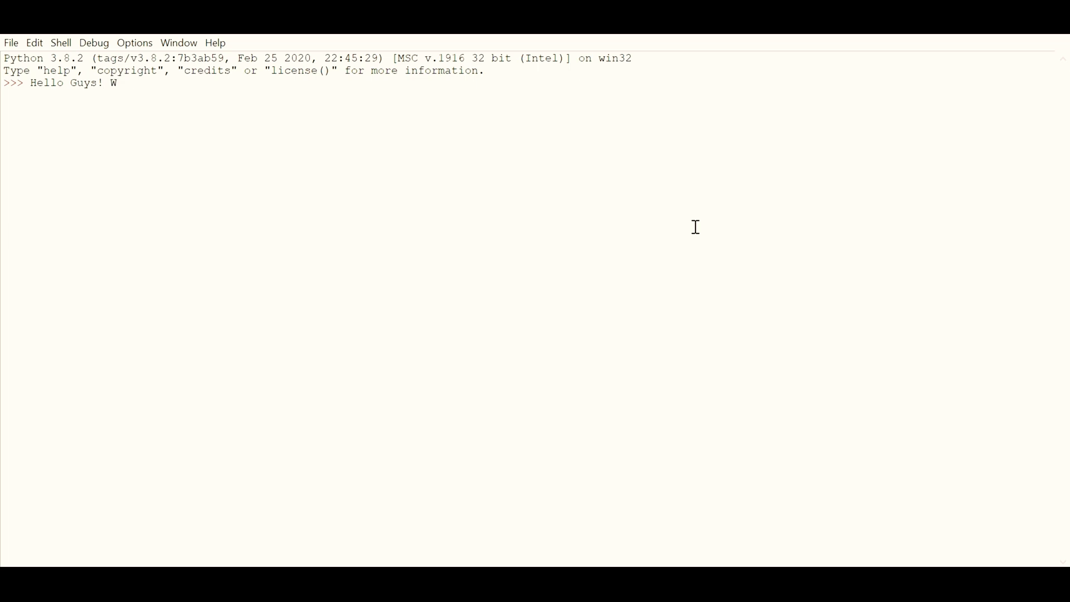
text(elcome!!)
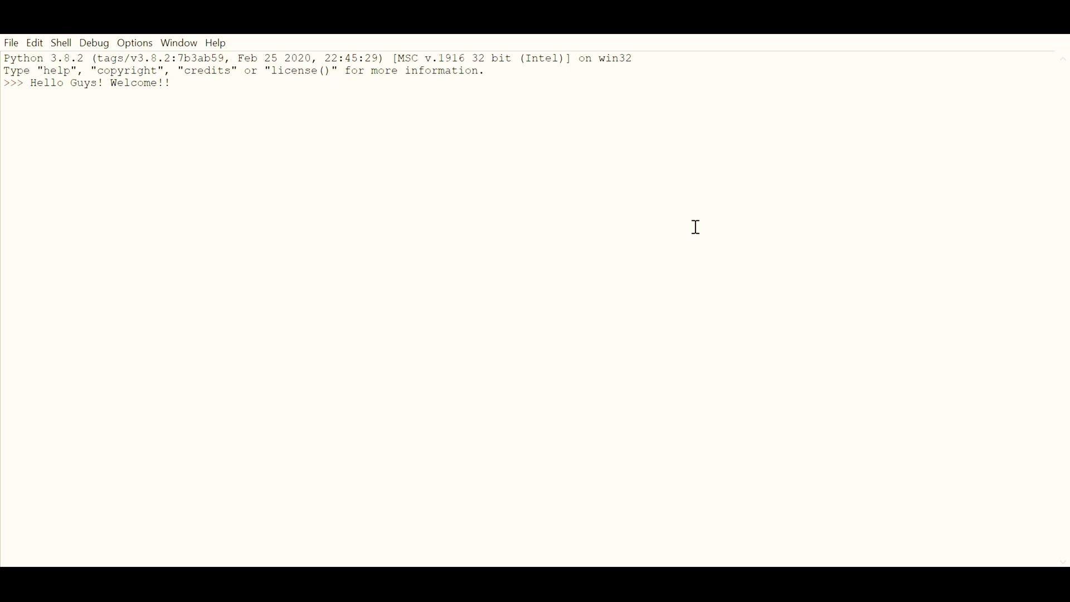
mouse_move(1000, 119)
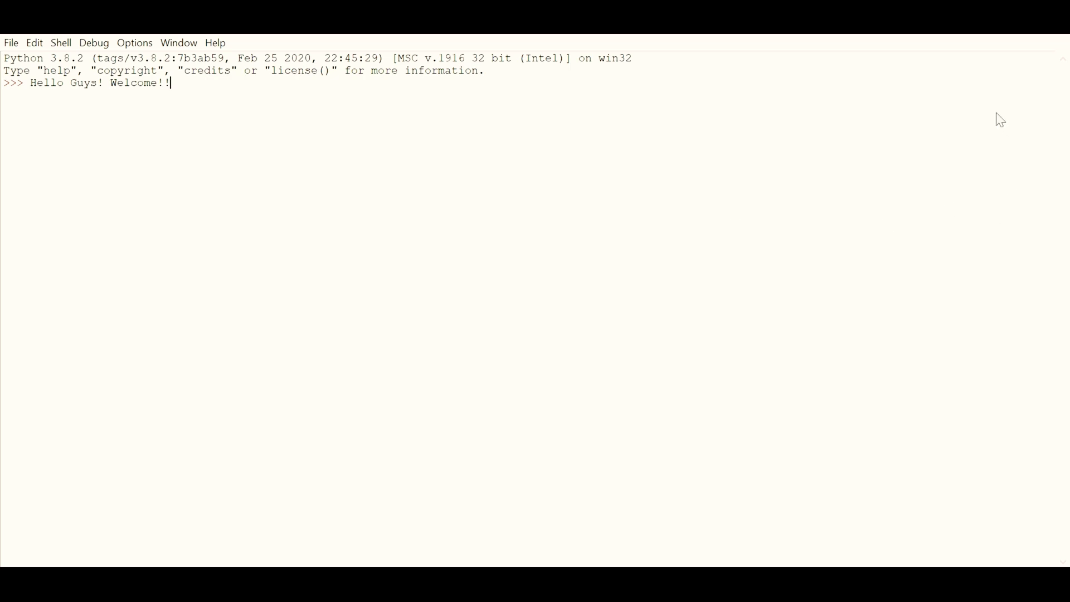
mouse_move(206, 92)
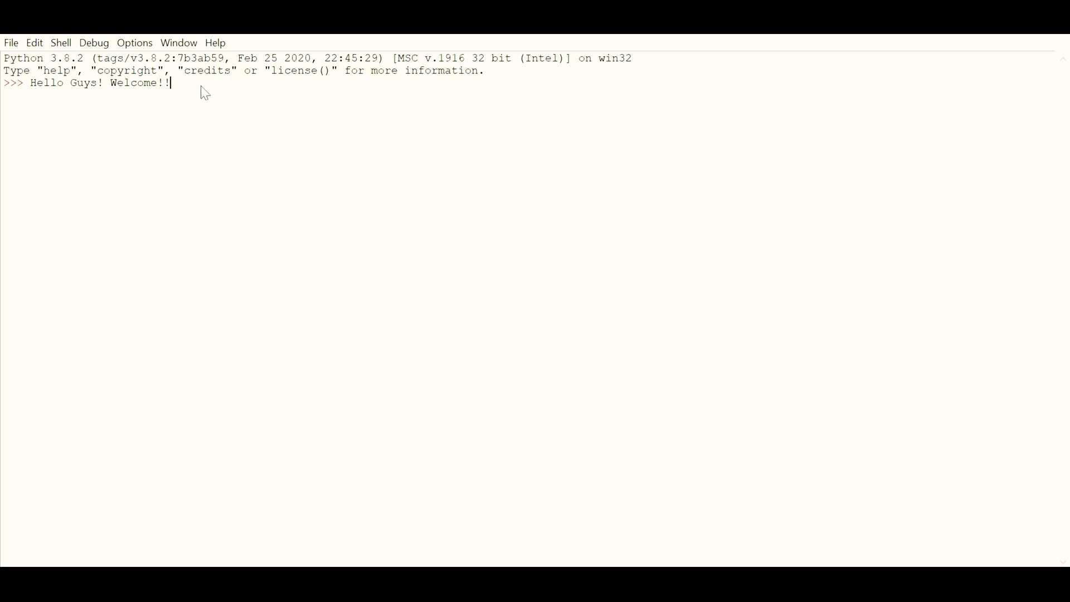
mouse_move(983, 267)
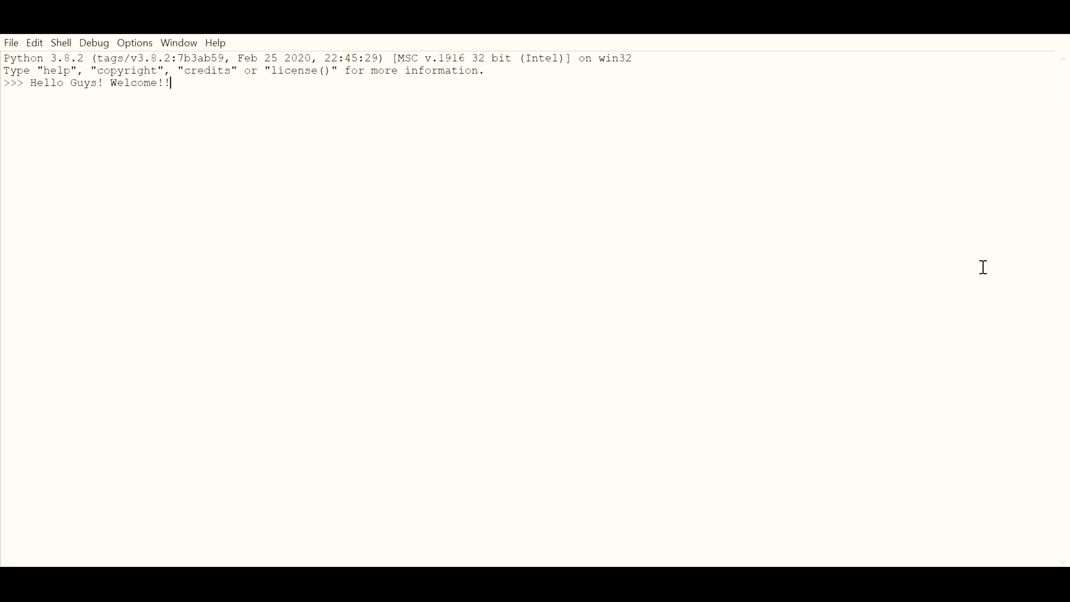
mouse_move(992, 171)
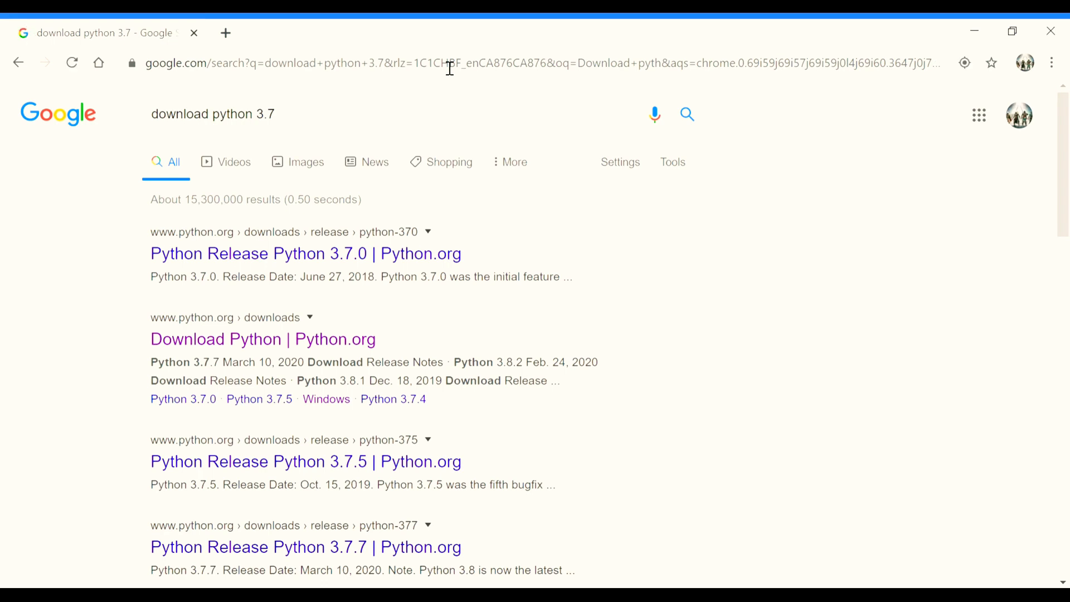
Step: Download the Python 3.8.2 Windows installer from python.org and open the .exe
click(262, 340)
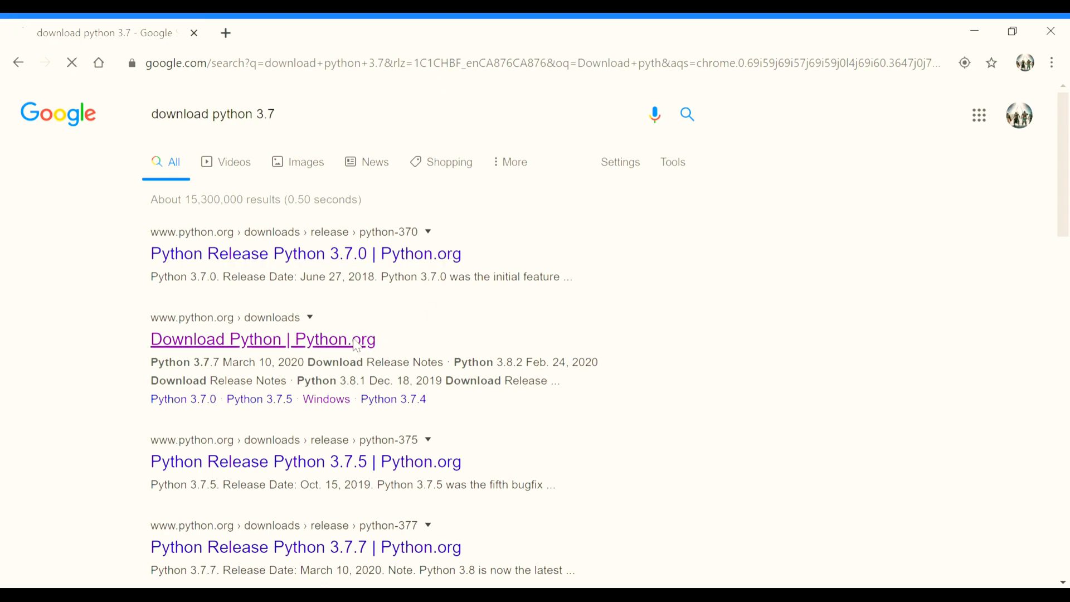
click(262, 339)
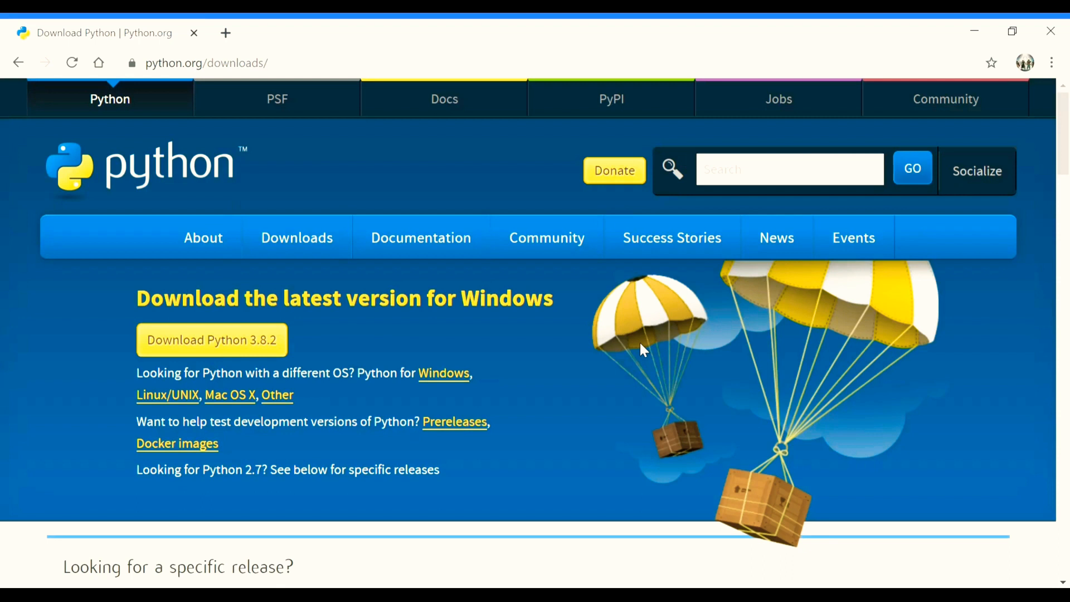
mouse_move(236, 370)
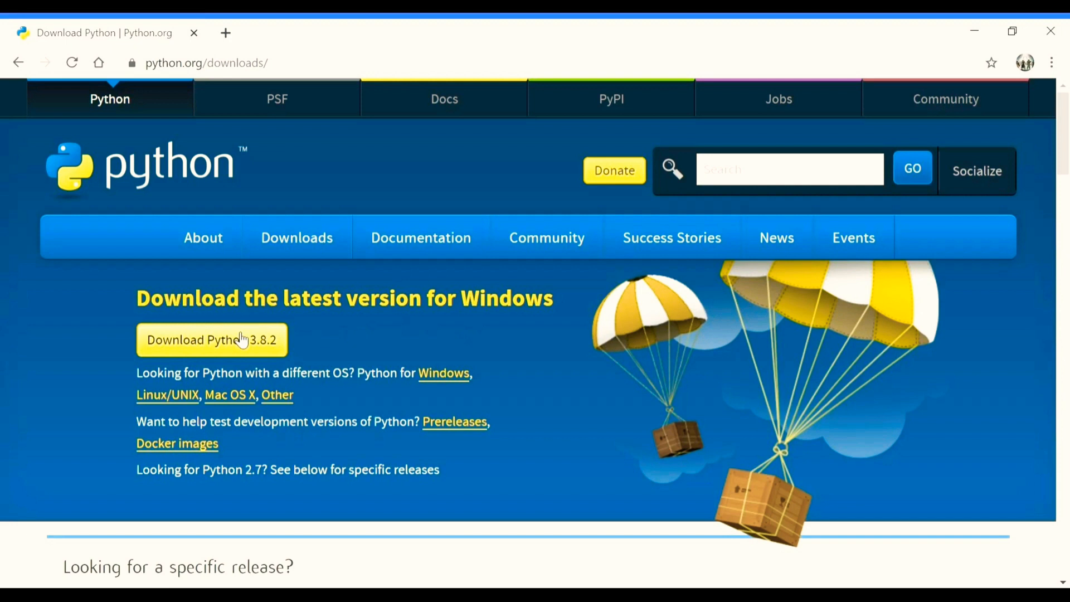
mouse_move(170, 401)
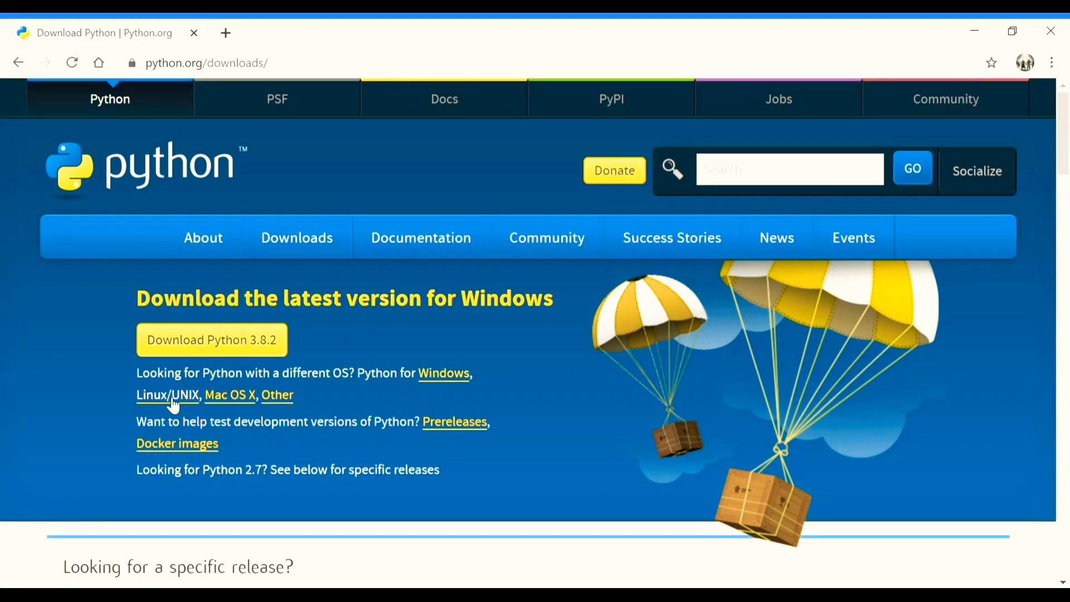
mouse_move(280, 395)
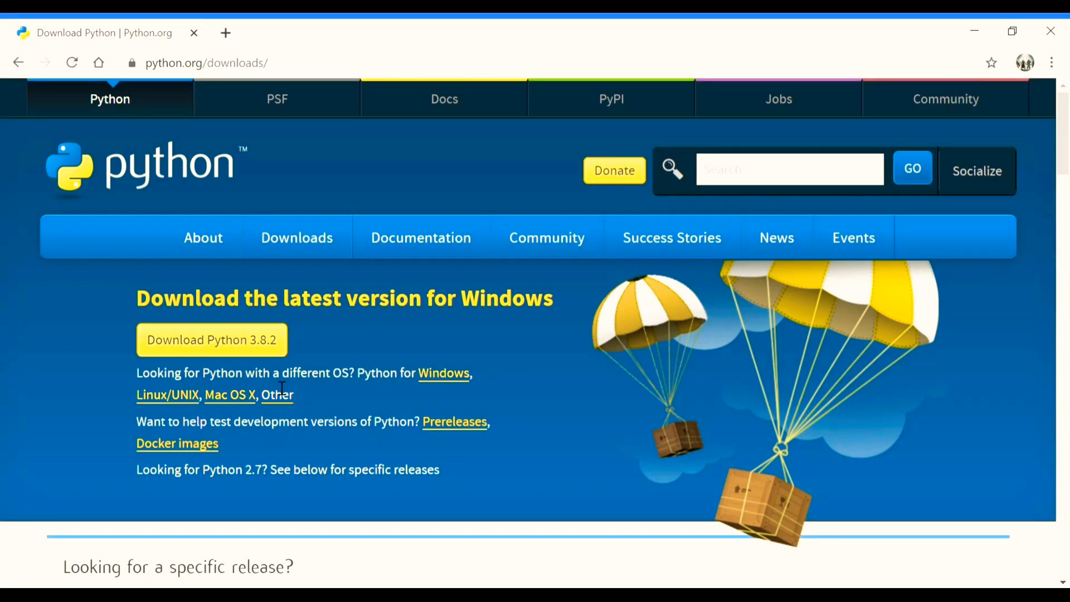
click(211, 340)
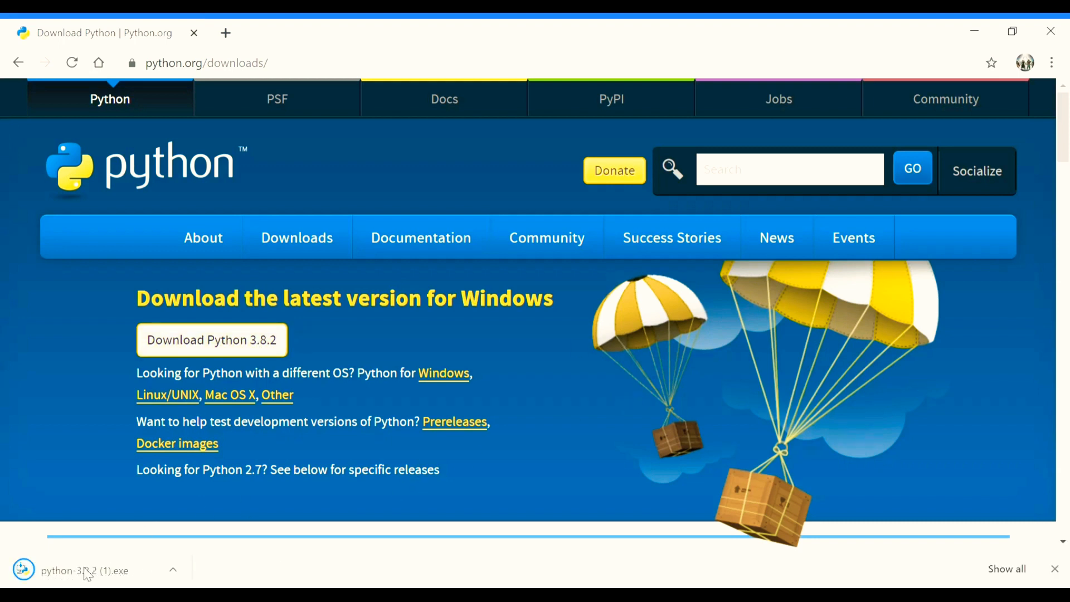
click(85, 570)
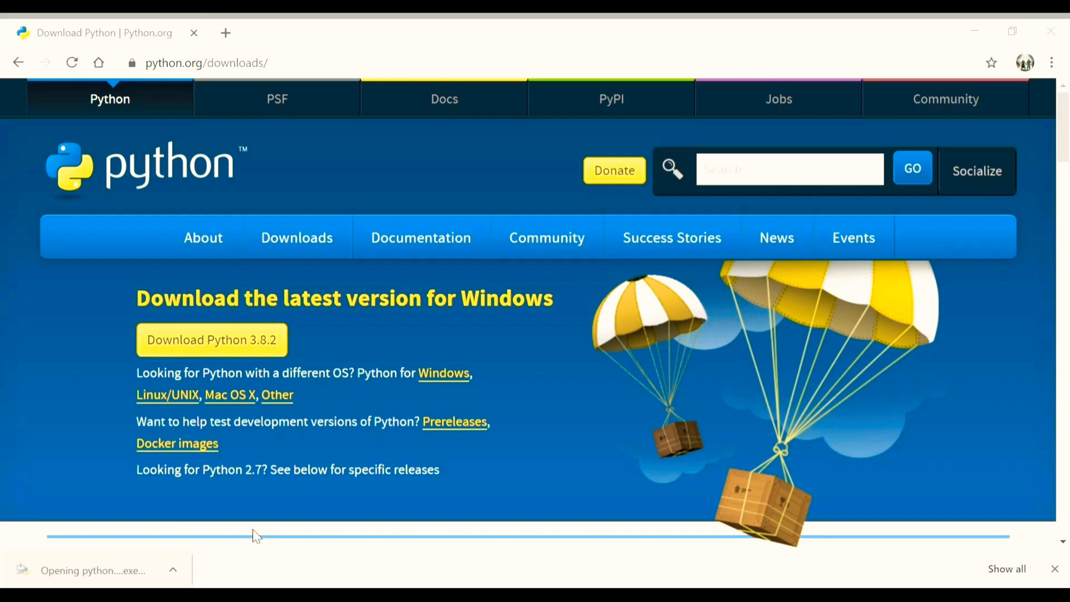
Step: Open a new Chrome tab and search Google for 'download wing personal'
click(225, 32)
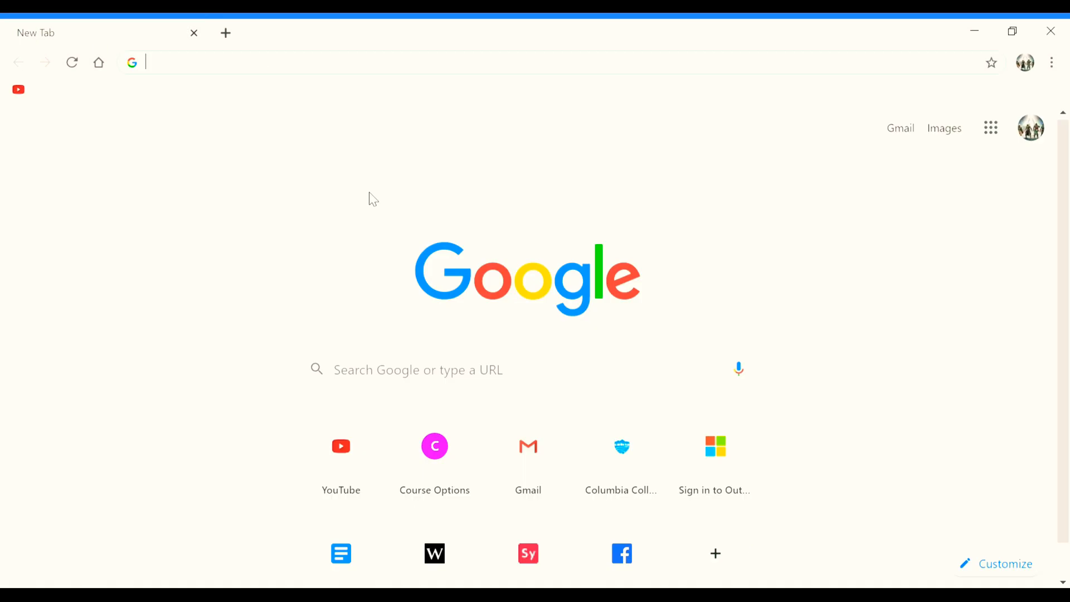
mouse_move(970, 307)
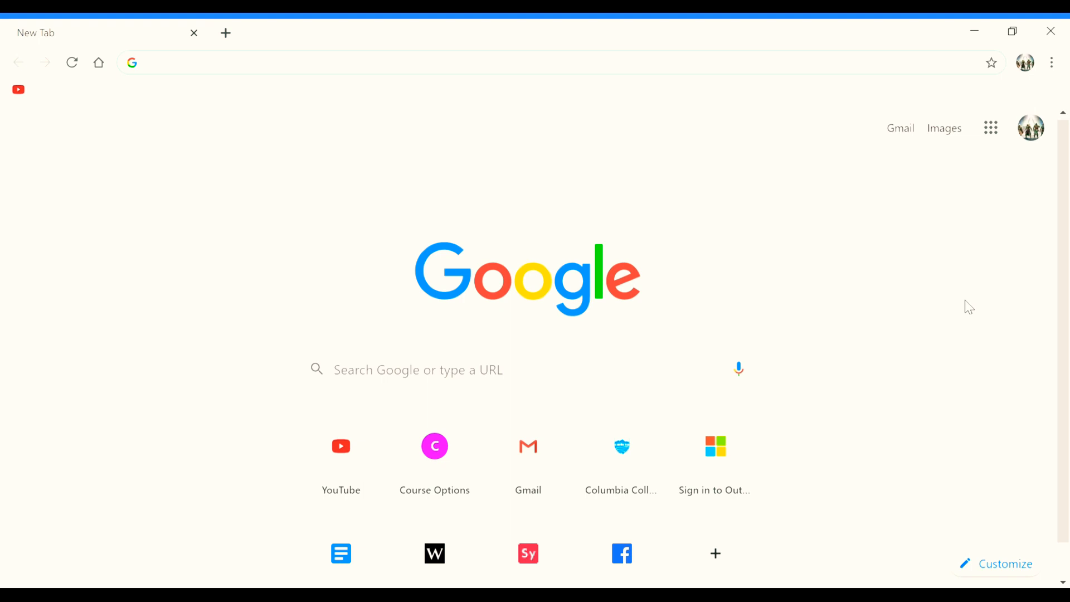
mouse_move(1004, 131)
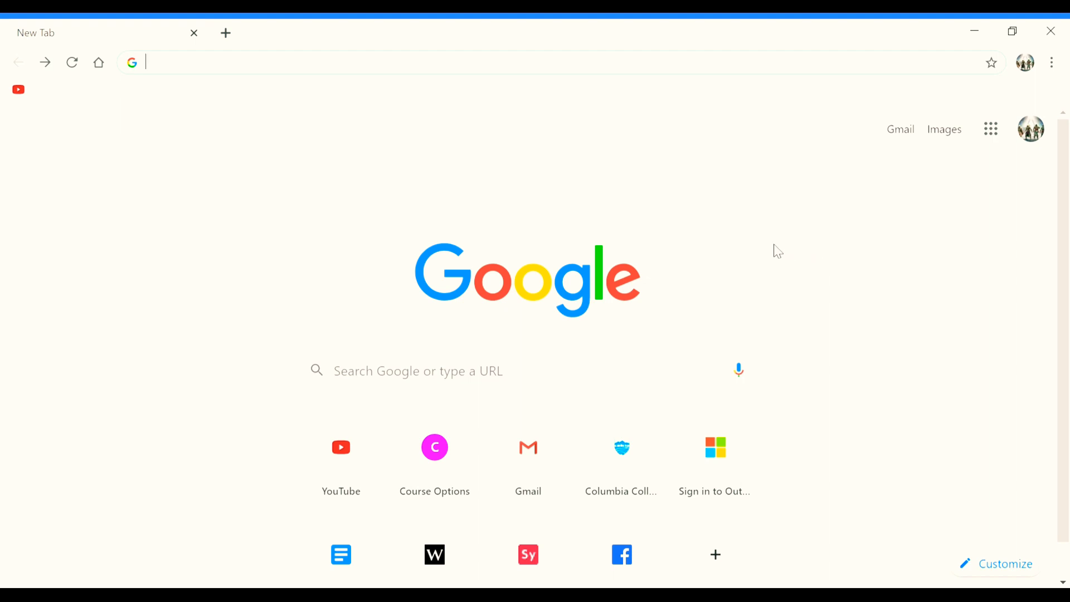
mouse_move(522, 184)
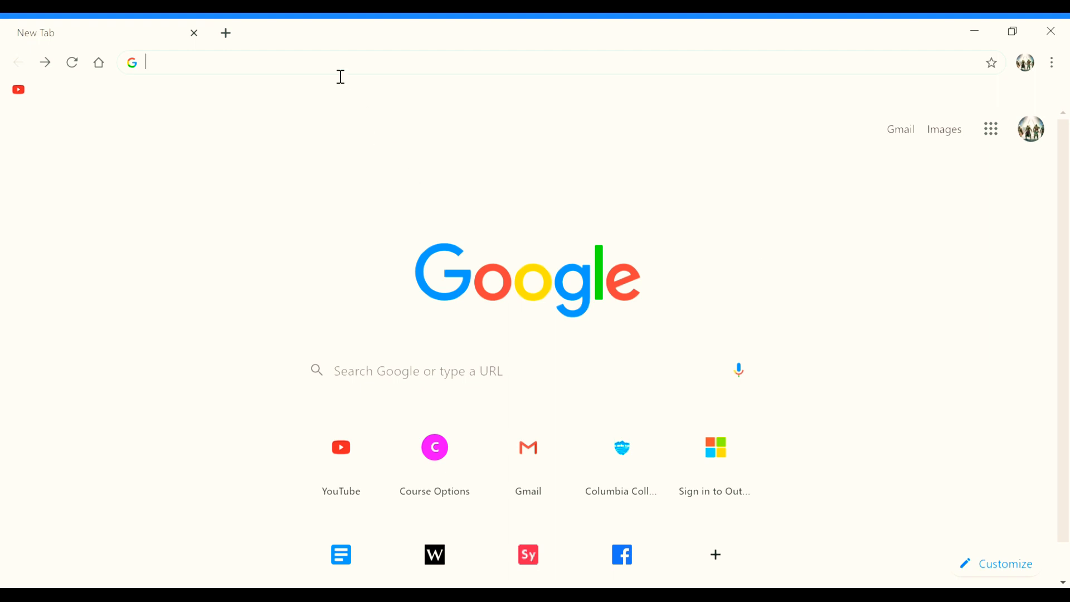
mouse_move(286, 181)
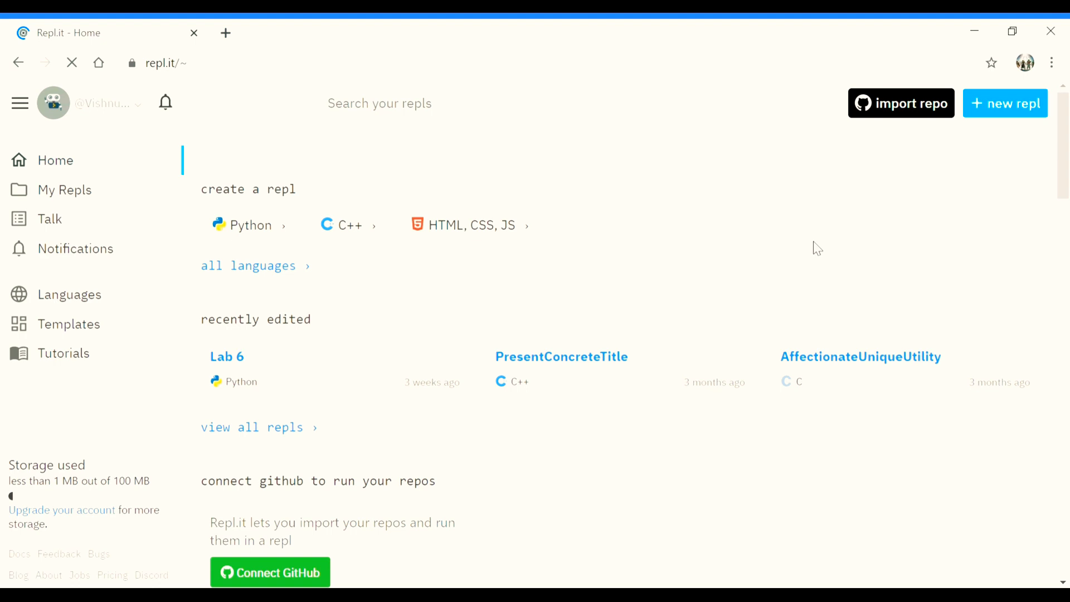
click(225, 32)
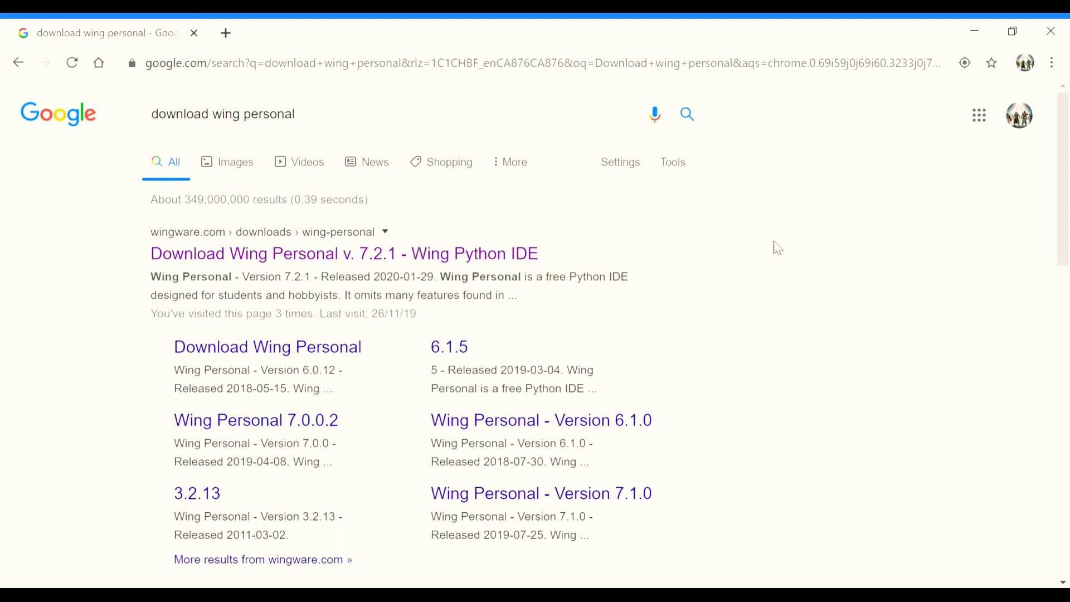
Step: Open the Wing Personal 7.2.1 page and download the 32-bit and 64-bit Windows installer
click(343, 253)
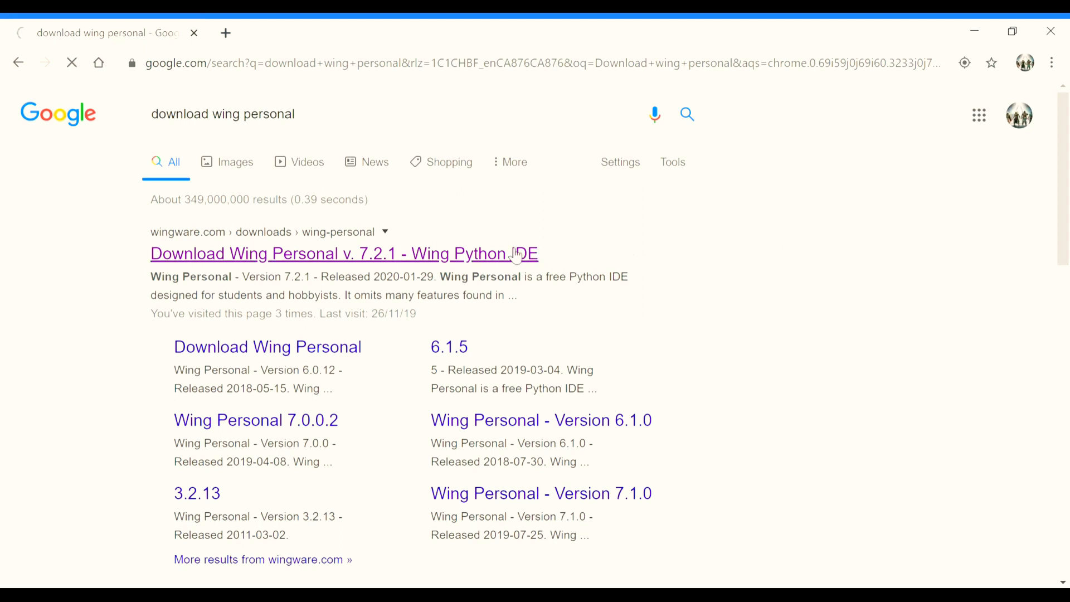
click(343, 253)
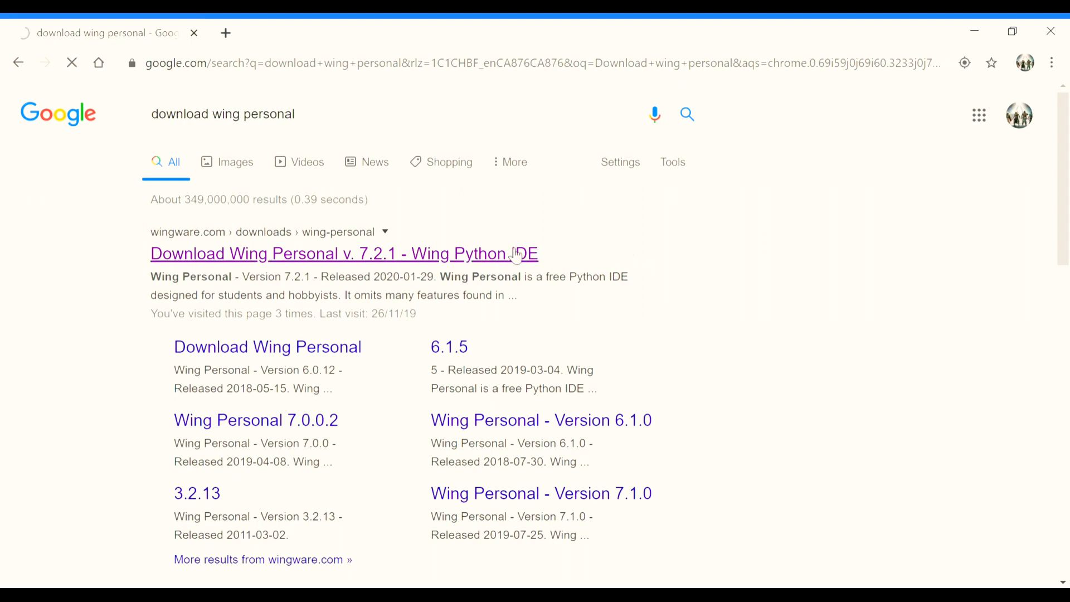
click(343, 253)
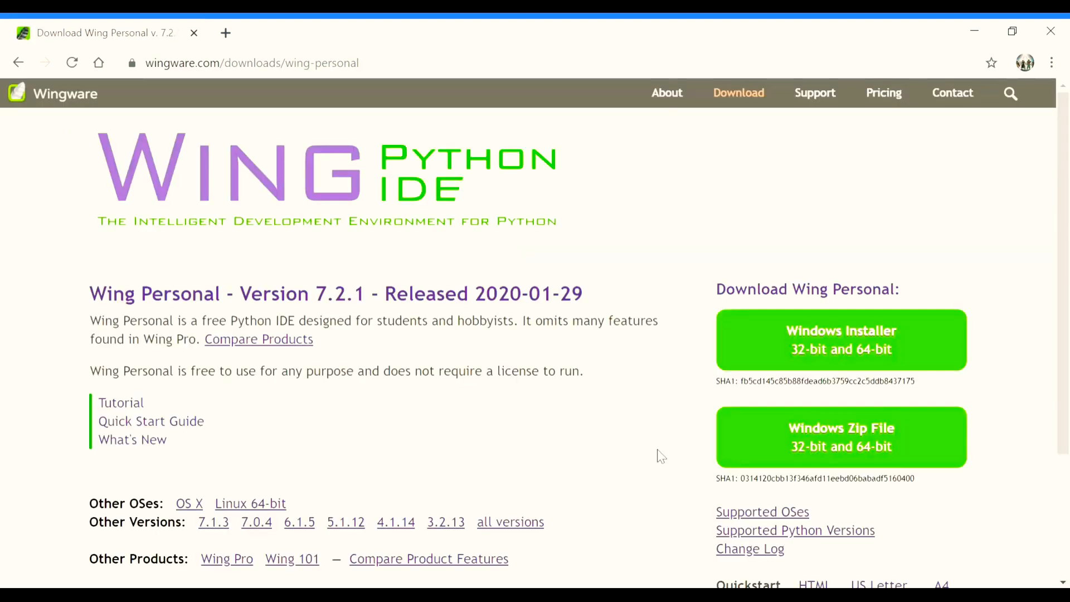
scroll(down, 3)
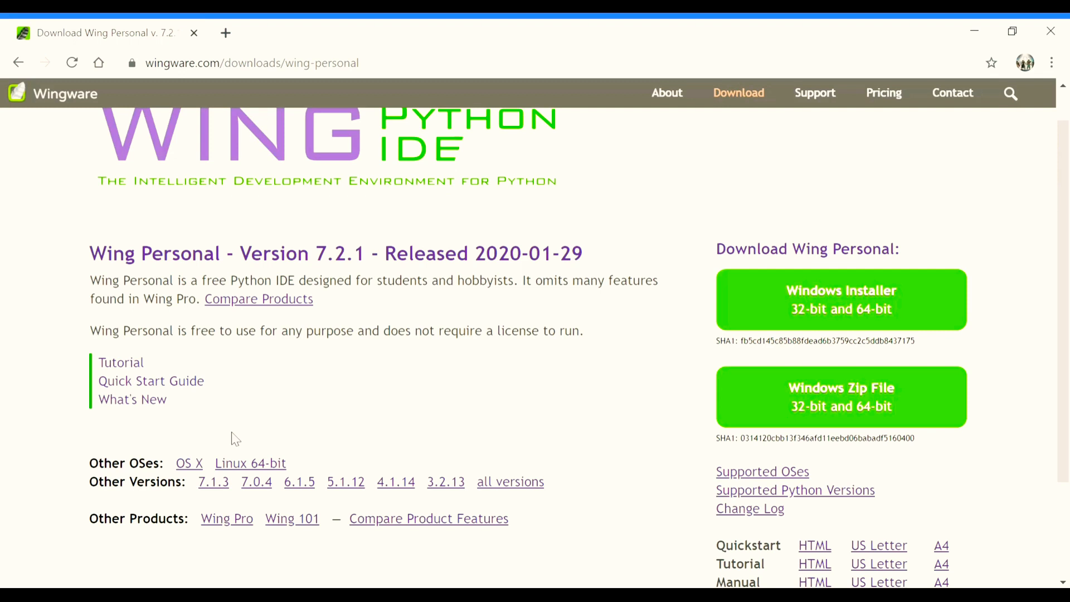
mouse_move(307, 522)
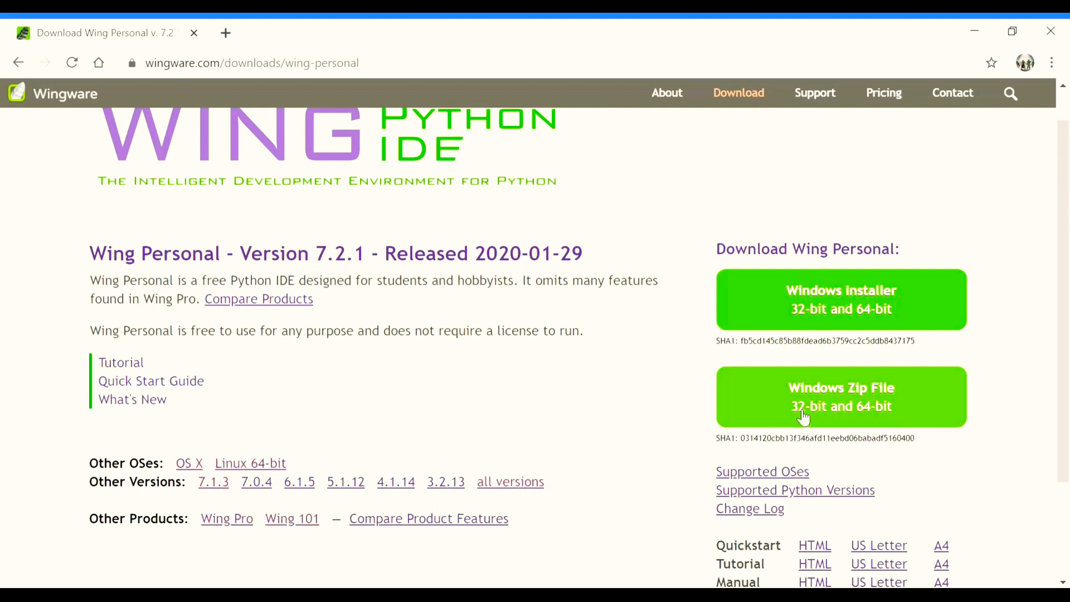
click(842, 299)
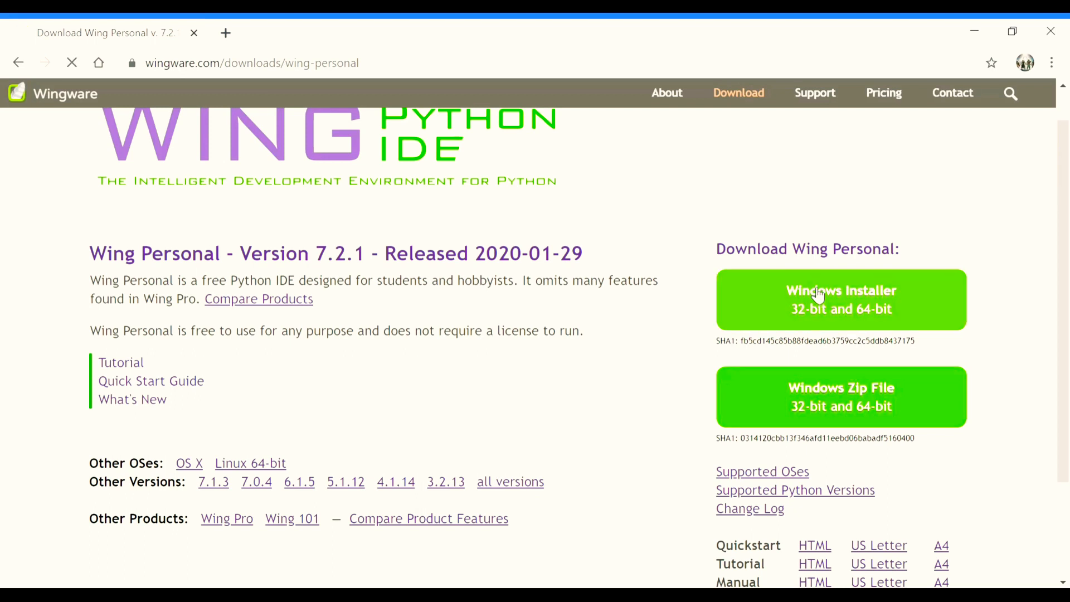
click(841, 299)
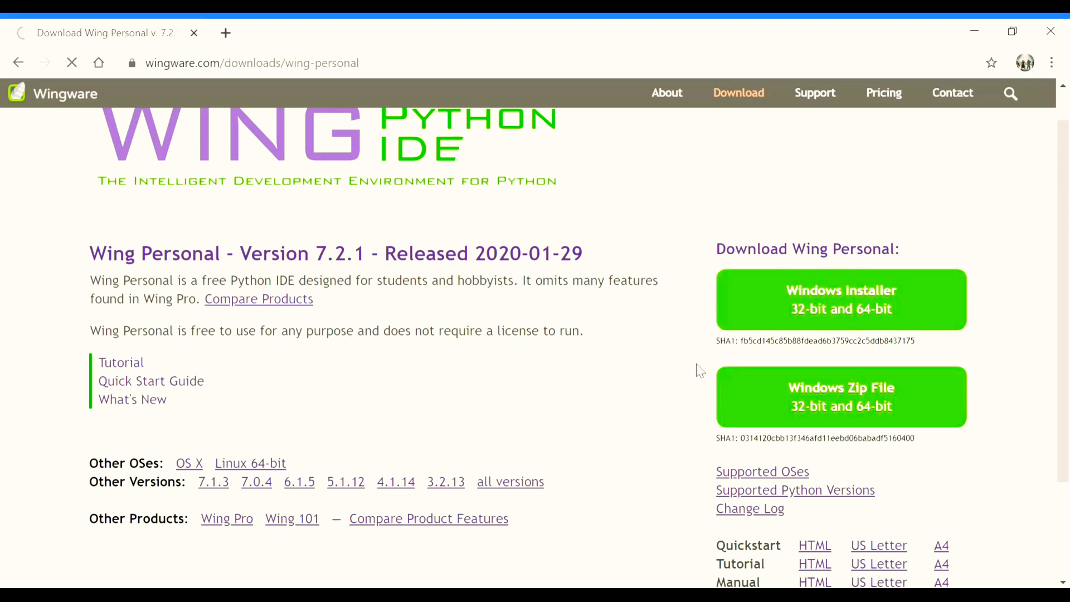
click(841, 298)
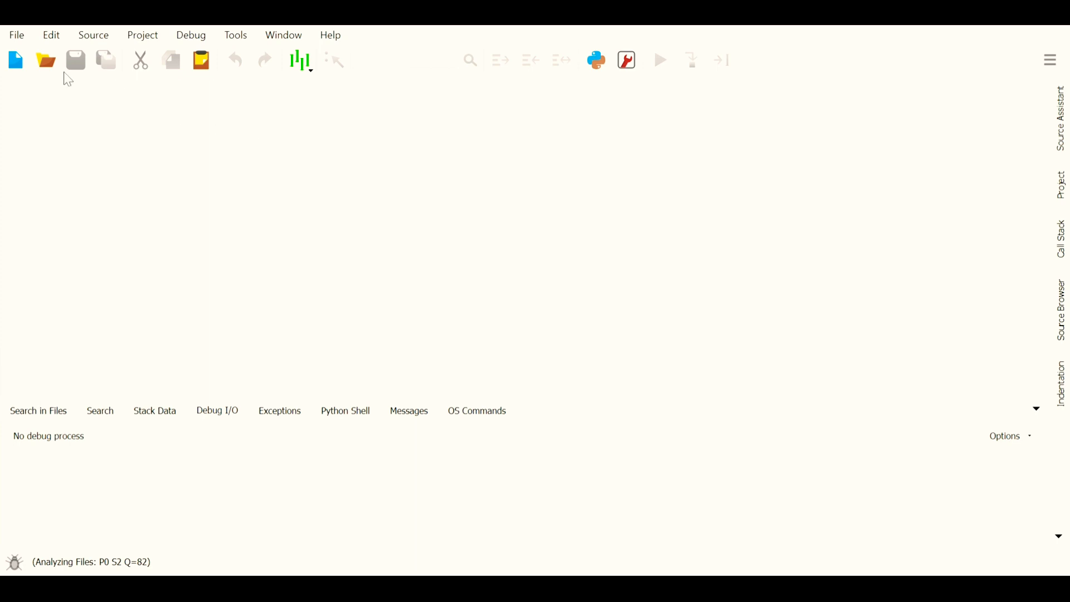
Step: Create a new untitled Python file containing print("Hello World!")
click(15, 60)
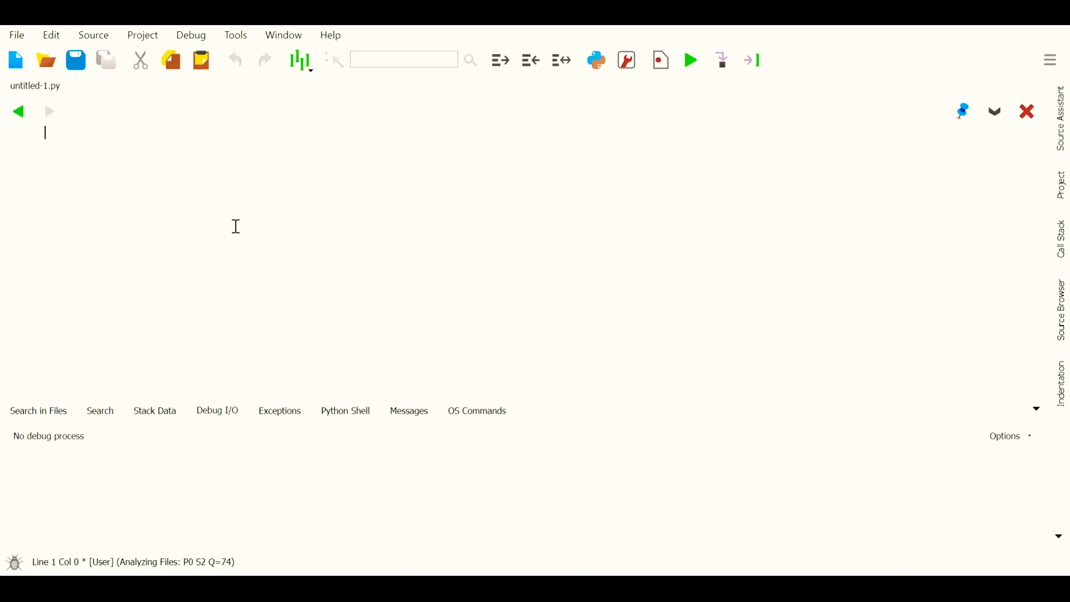
text(print)
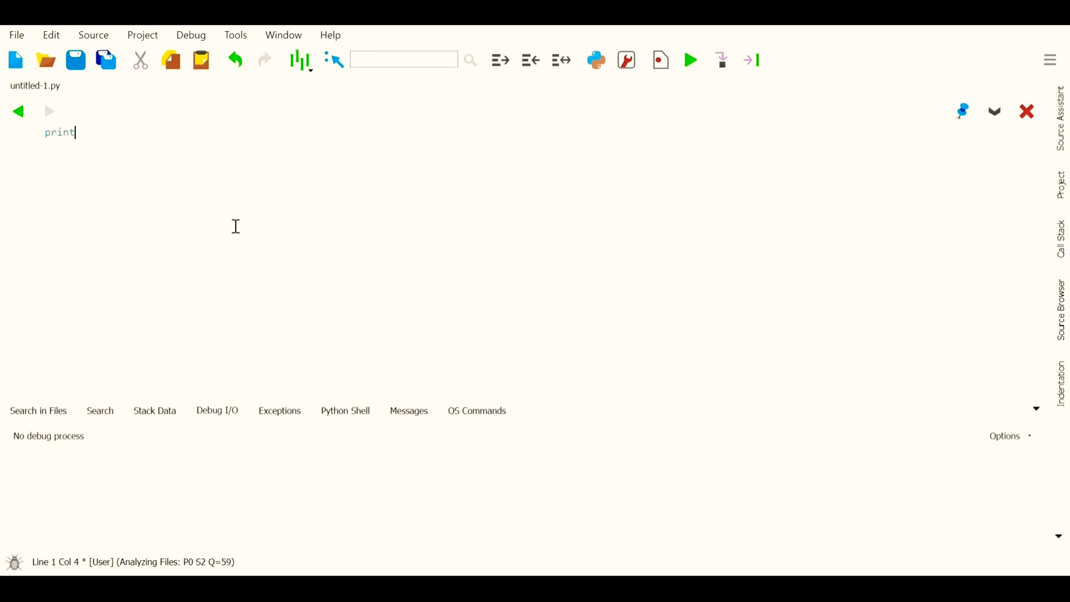
text(())
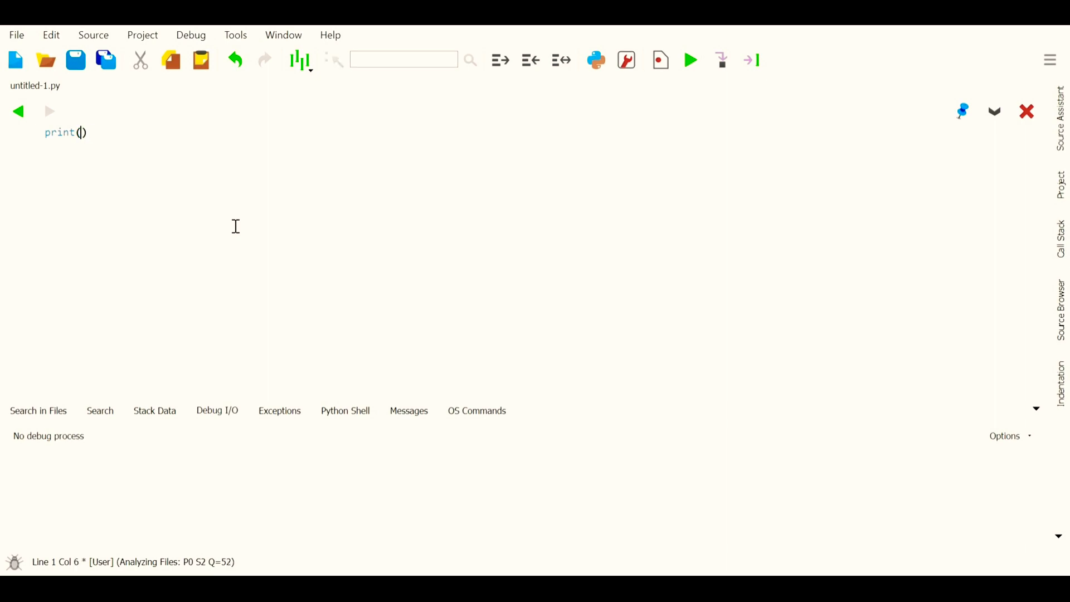
text("Hellow)
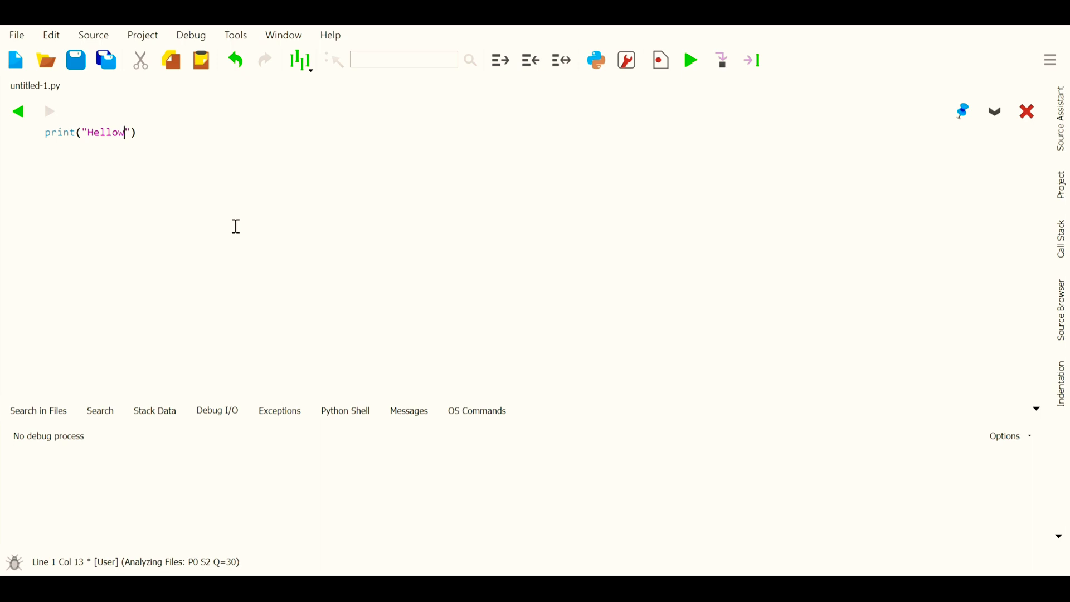
text(World)
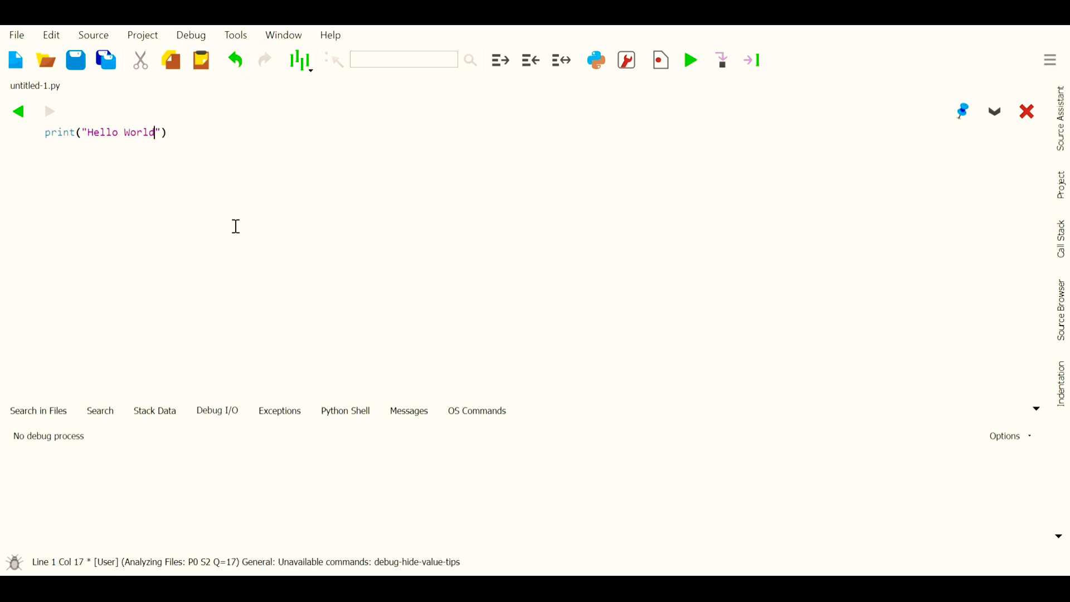
text(!)
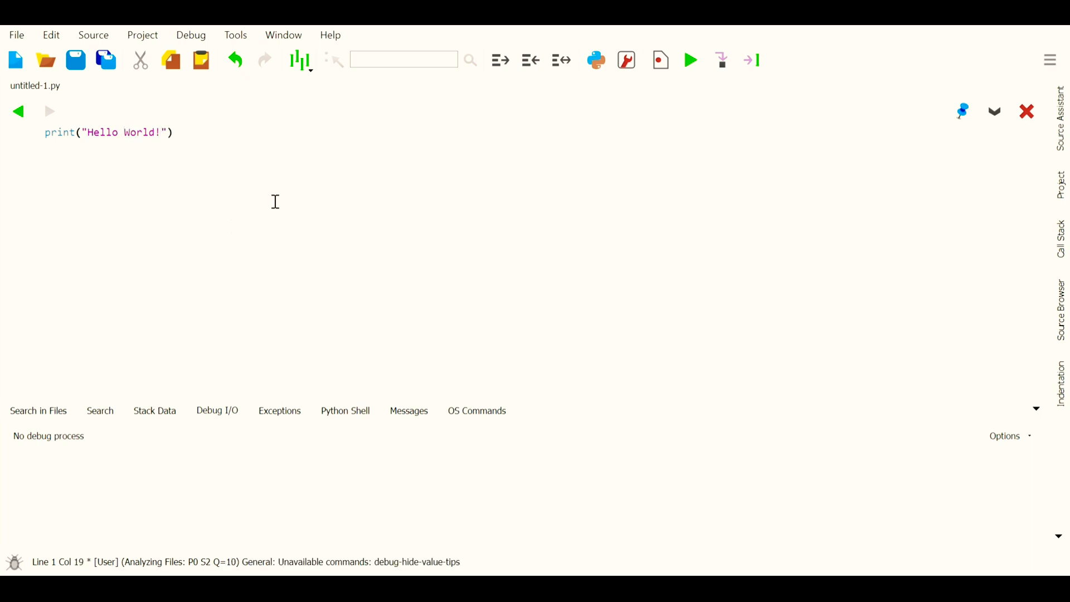
mouse_move(298, 207)
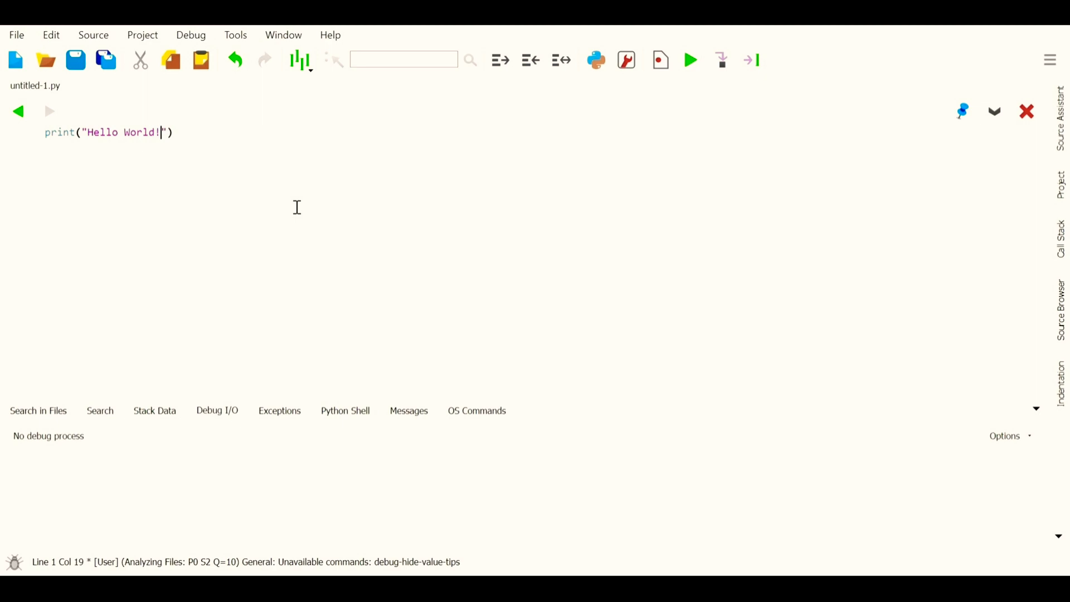
mouse_move(679, 104)
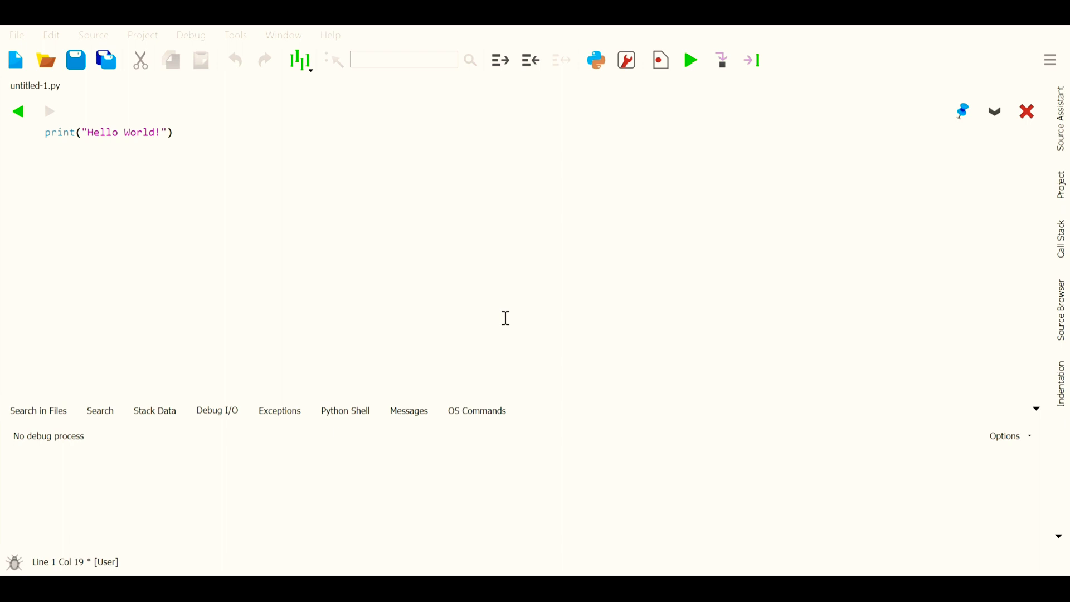
Step: Run the script, accepting the debug environment and save prompts, printing 'Hello World!'
click(690, 60)
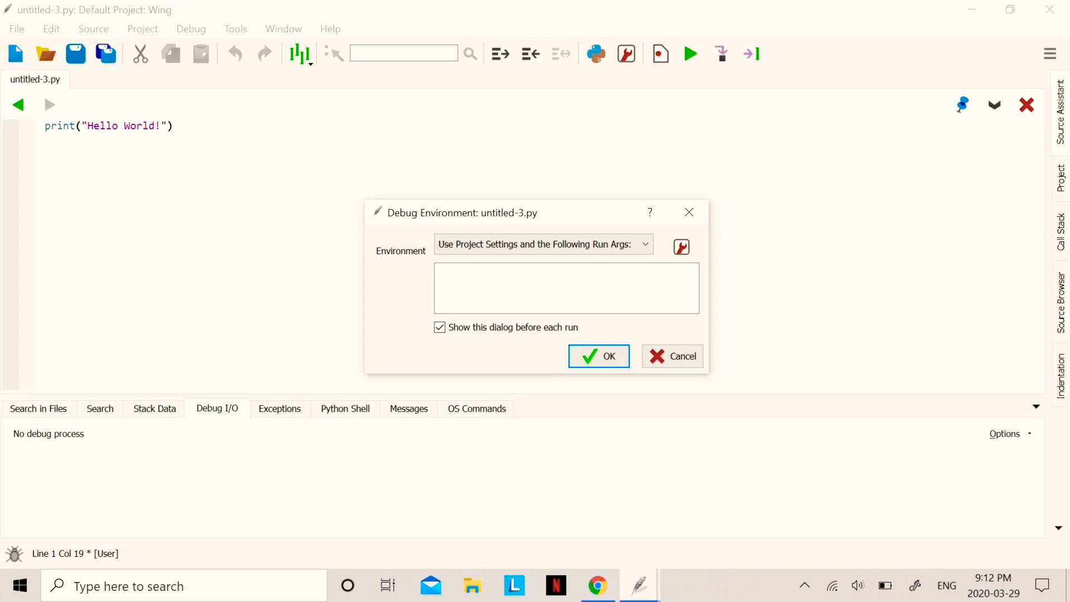
click(599, 356)
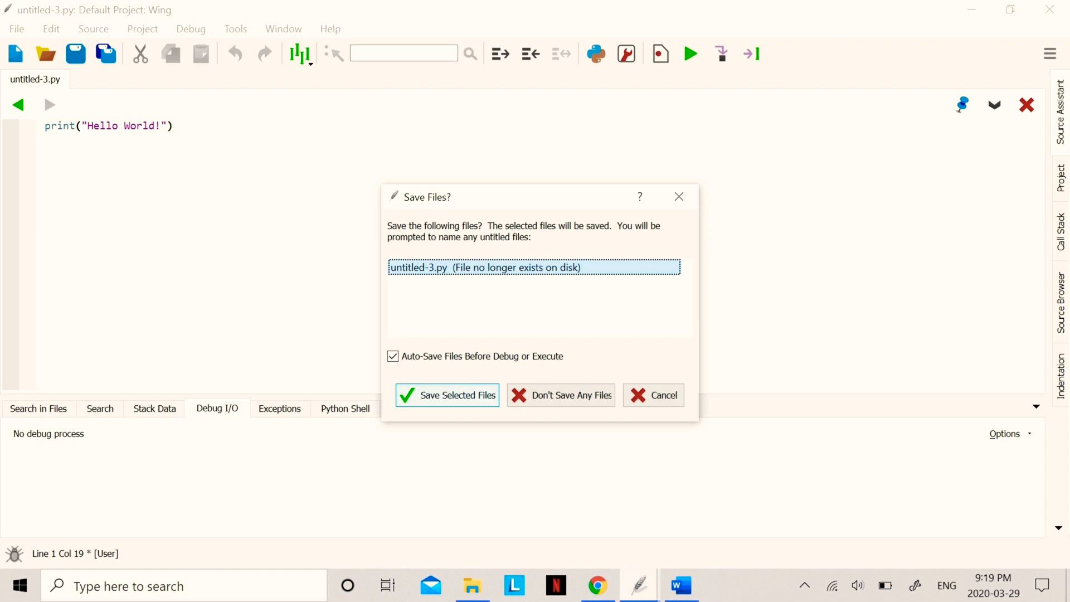
click(570, 395)
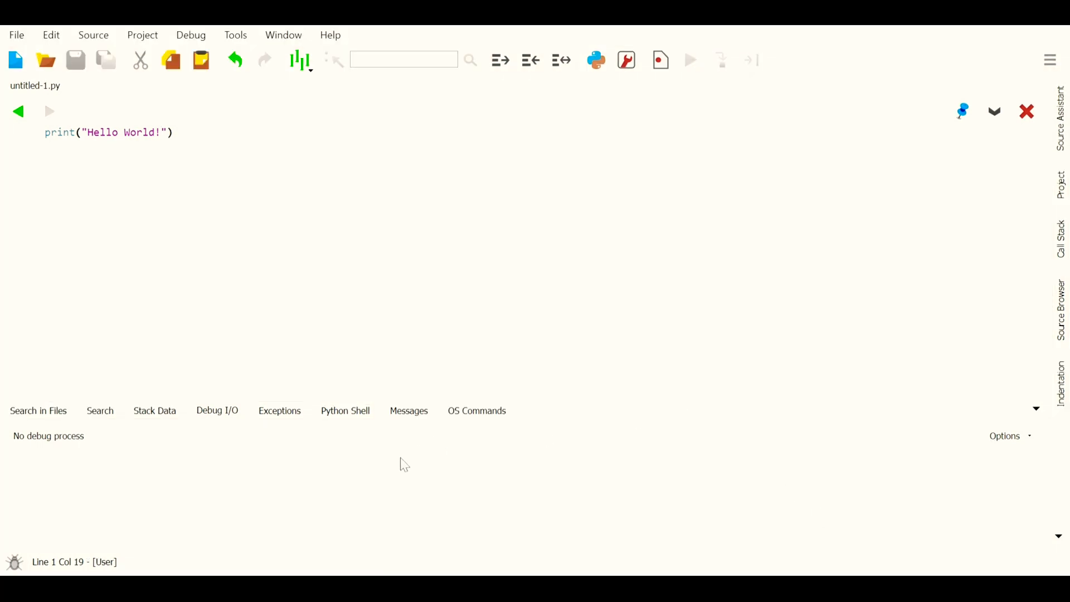
click(690, 60)
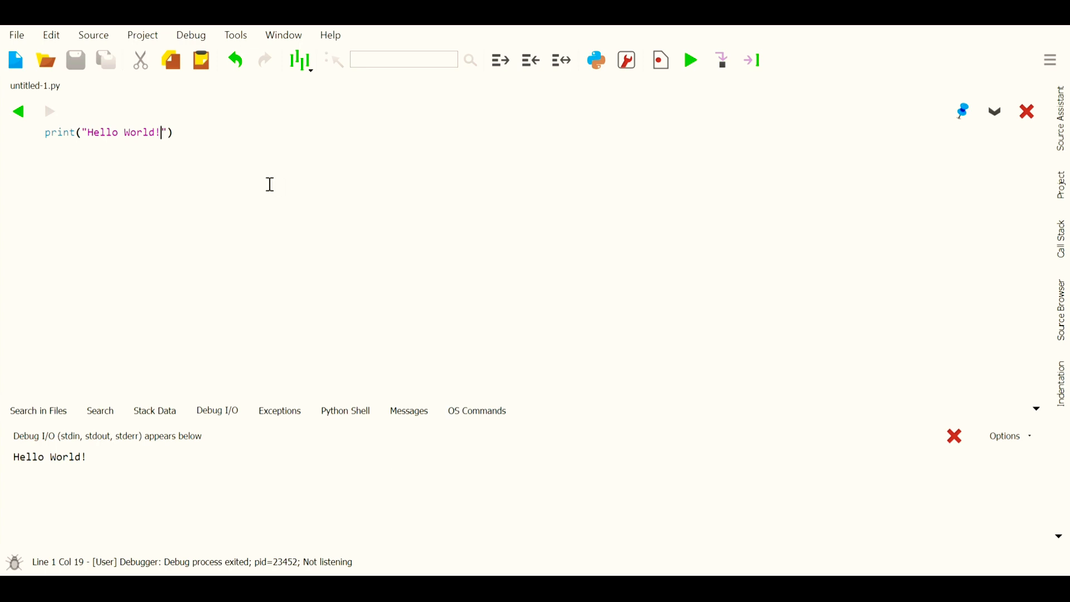
mouse_move(265, 177)
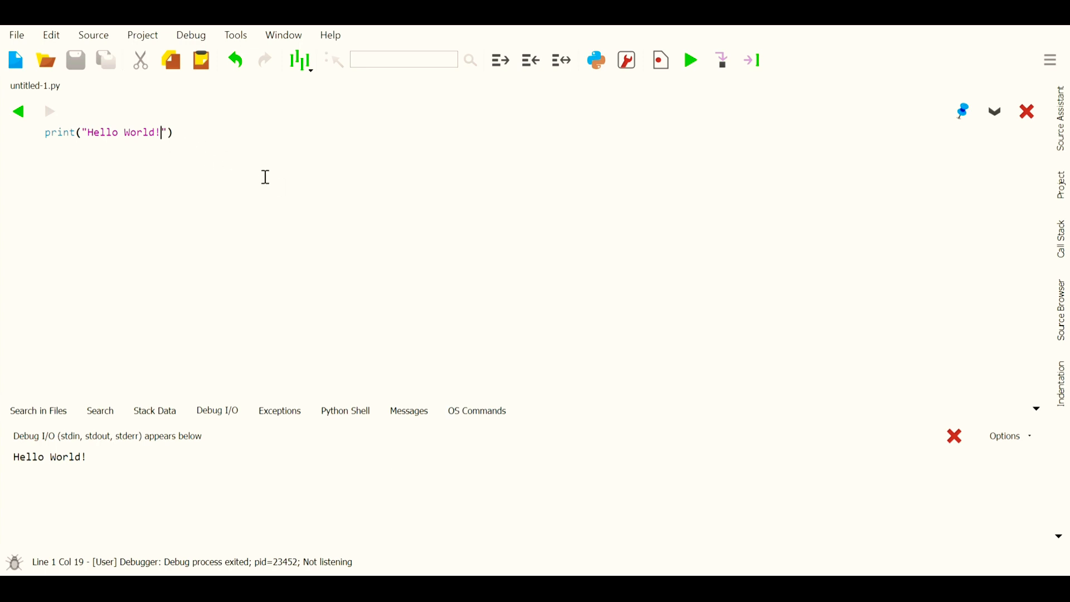
Step: Add print("Hello Vishnu!") as the second line and rerun the two-line script
key(Return)
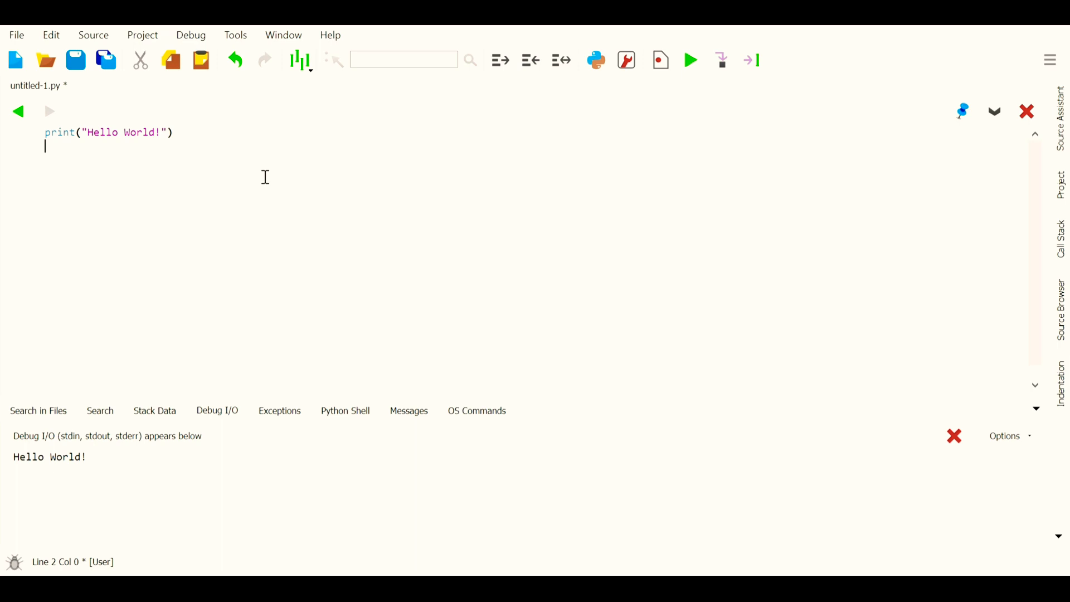
text(print)
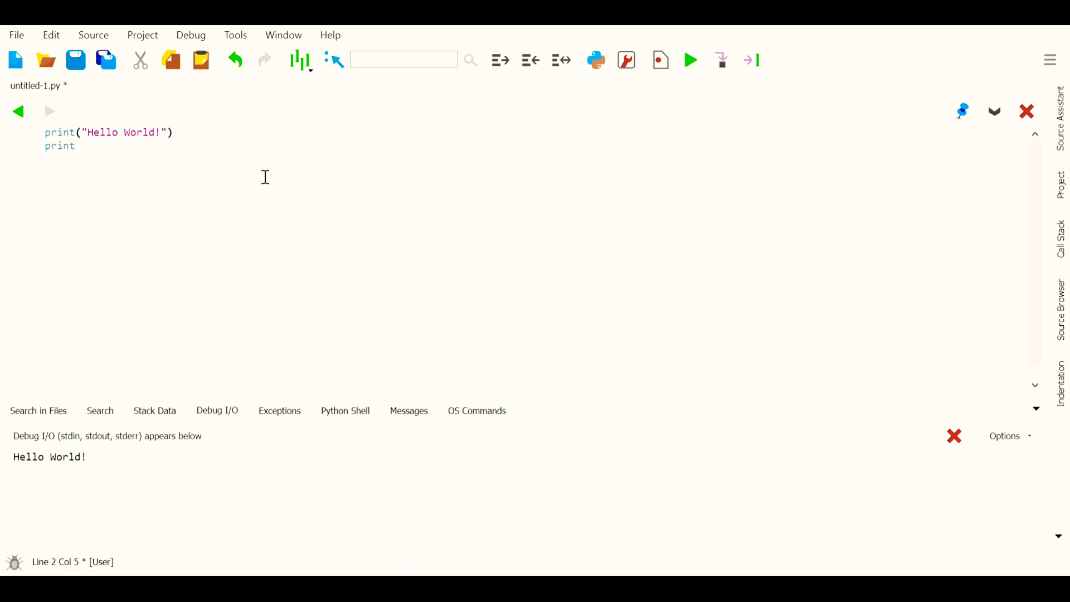
text((")
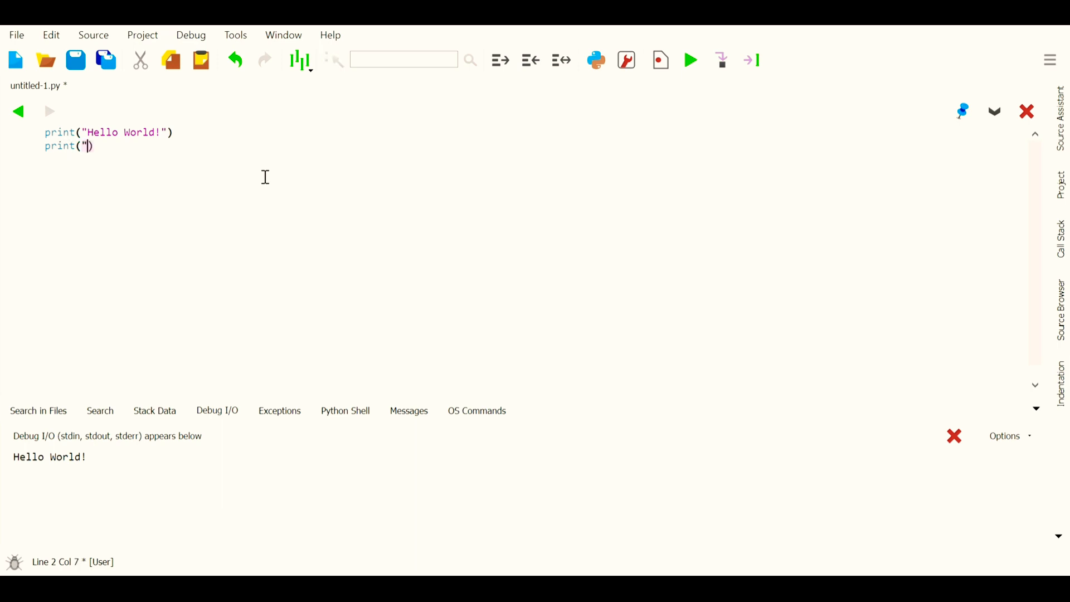
text(Hel)
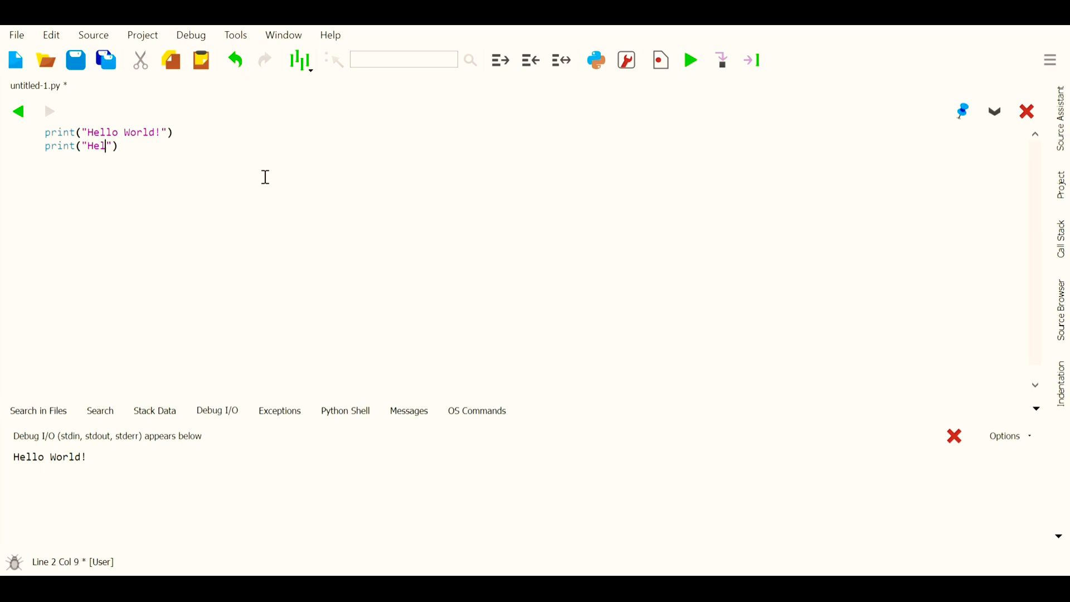
text(lo Vishn)
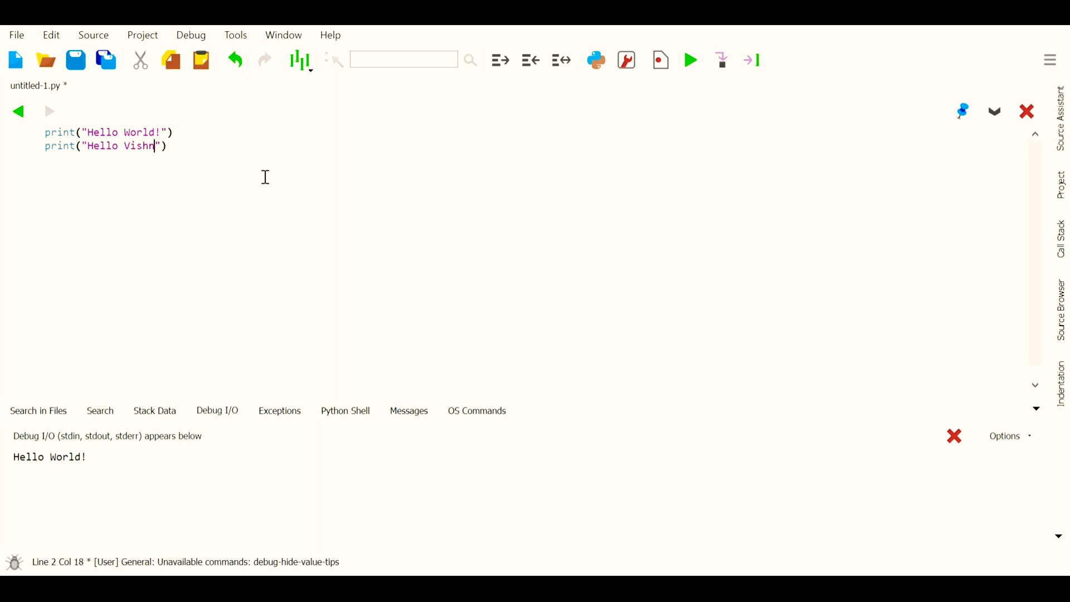
text(u!)
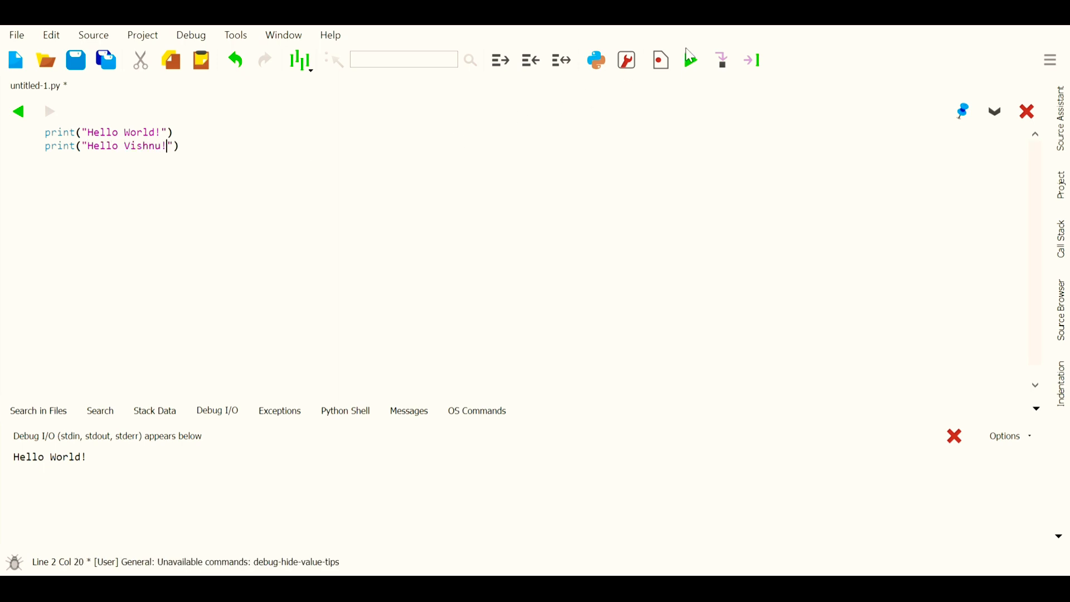
click(690, 61)
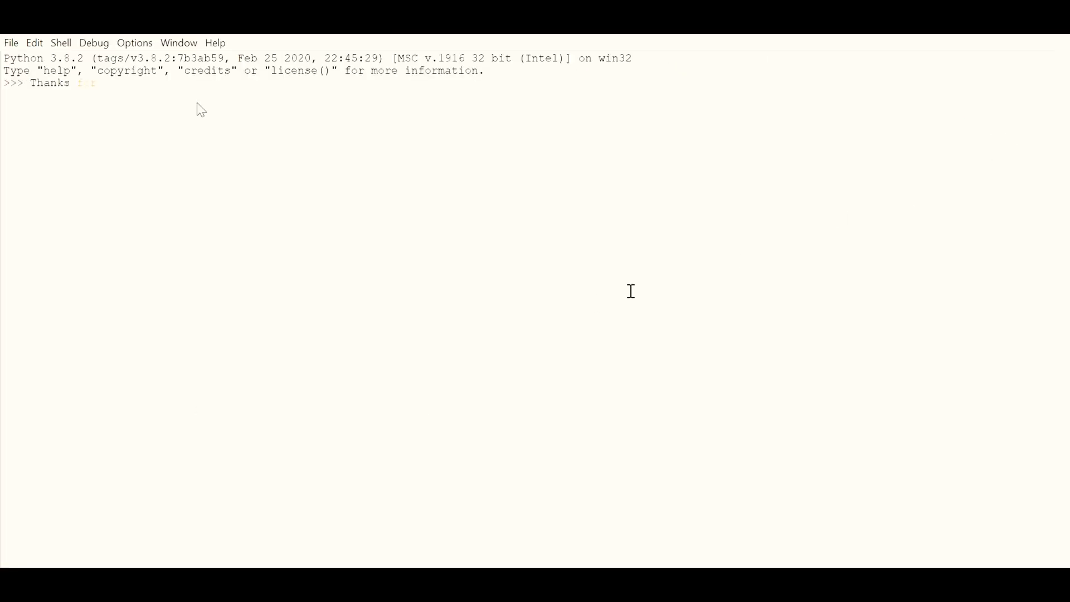
Step: Type 'Thanks for watching! Please Like, Subscribe and Share' at the IDLE Shell prompt
text(for watching! Please Like, Subsc)
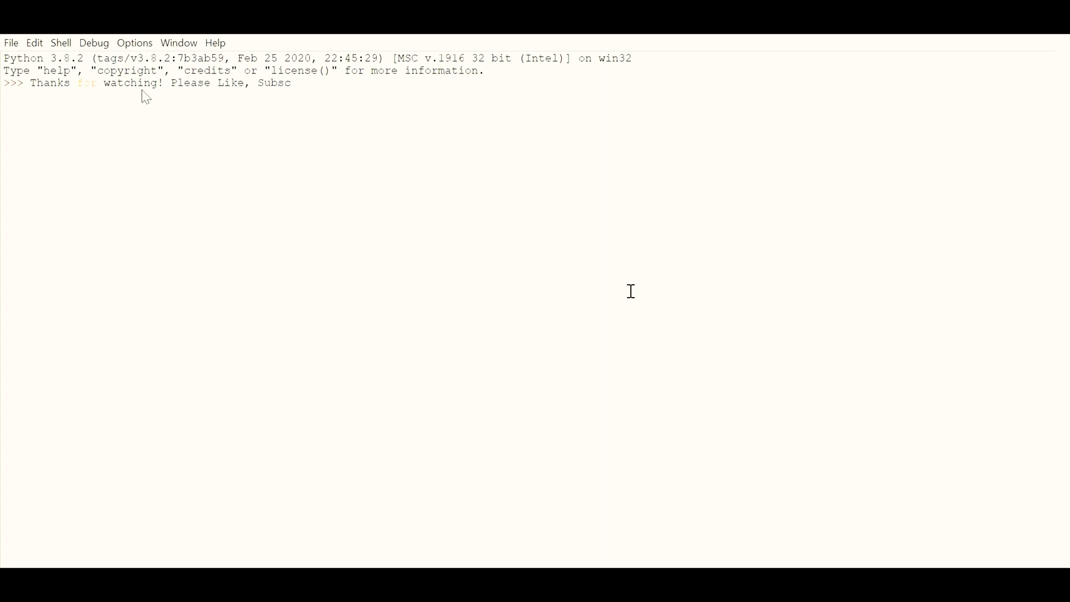
text(ribe and Share)
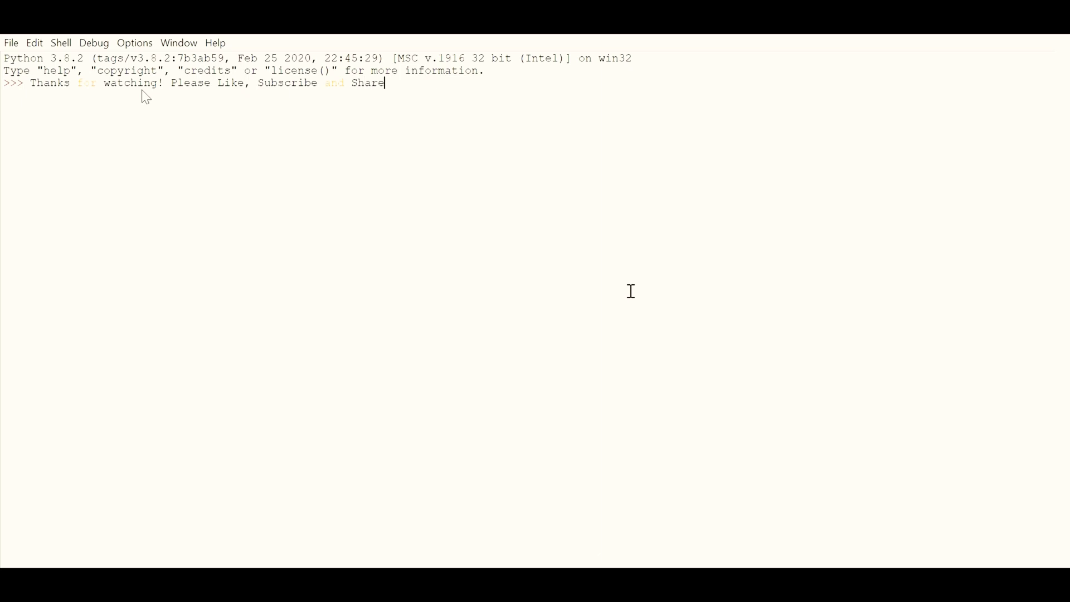